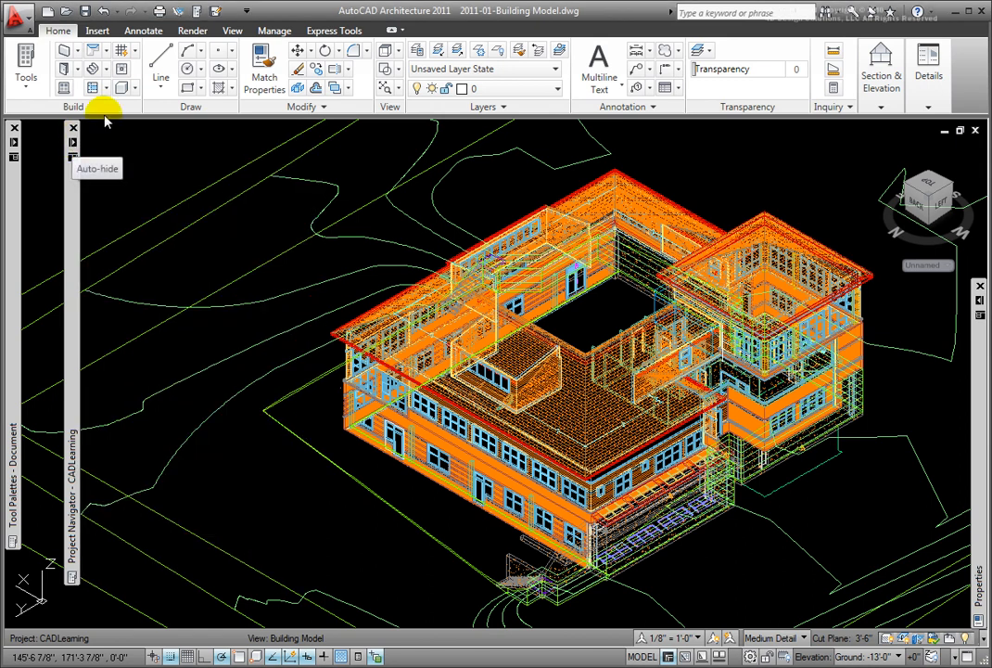
Switch the 3D building model to a top-down plan view via the ViewCube
left_click(927, 197)
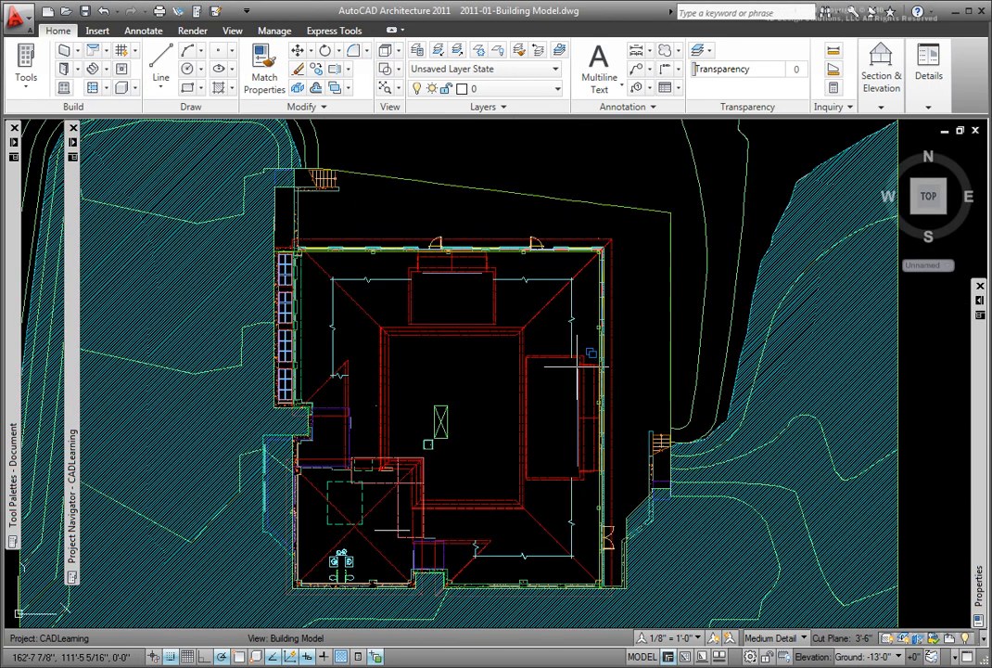
mouse_move(425, 374)
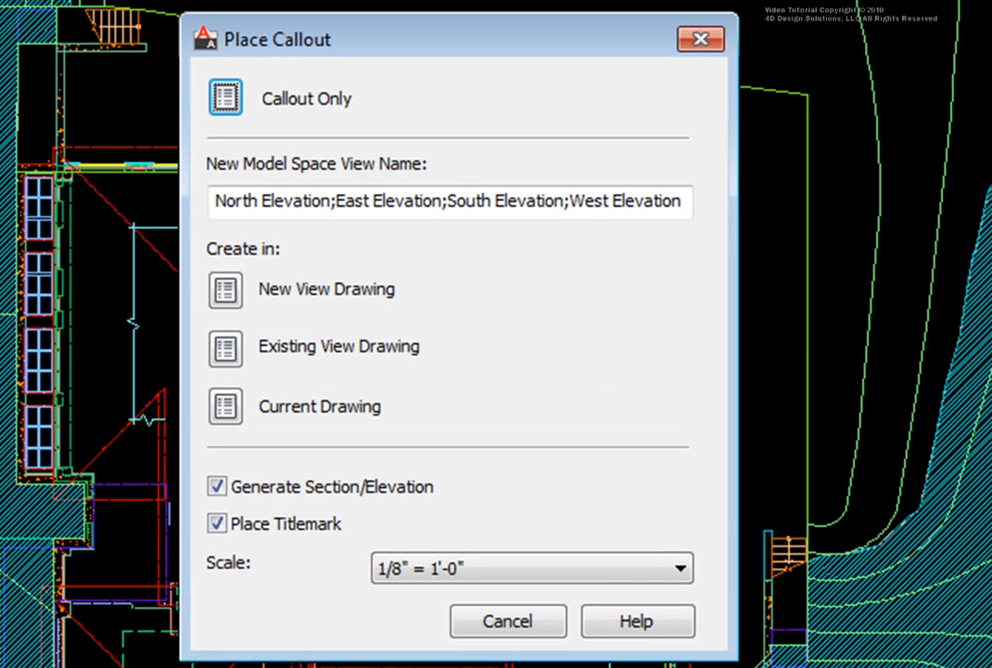
mouse_move(390, 111)
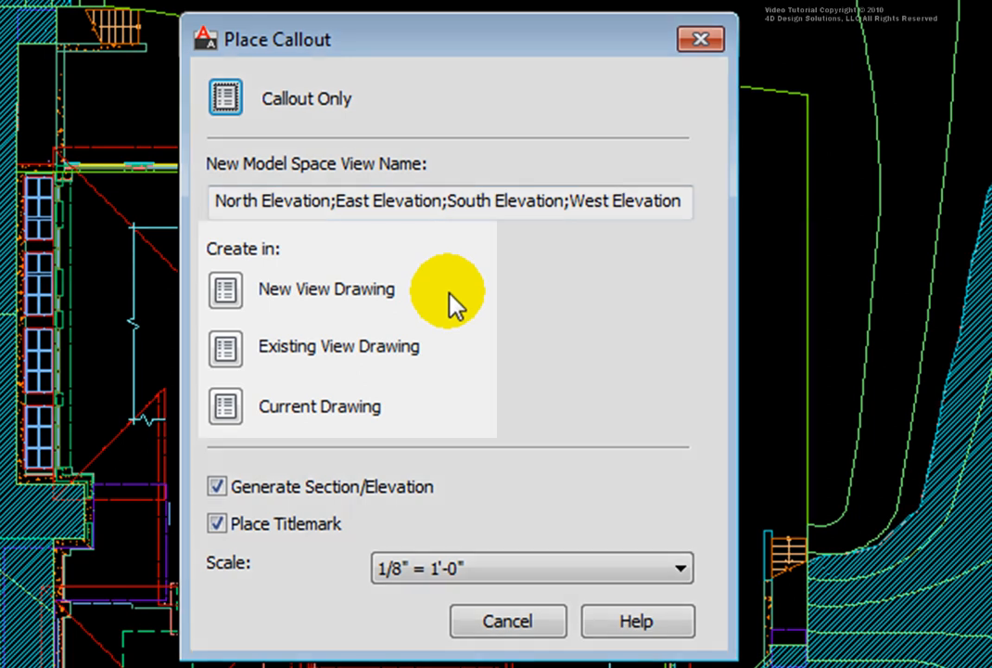
mouse_move(448, 361)
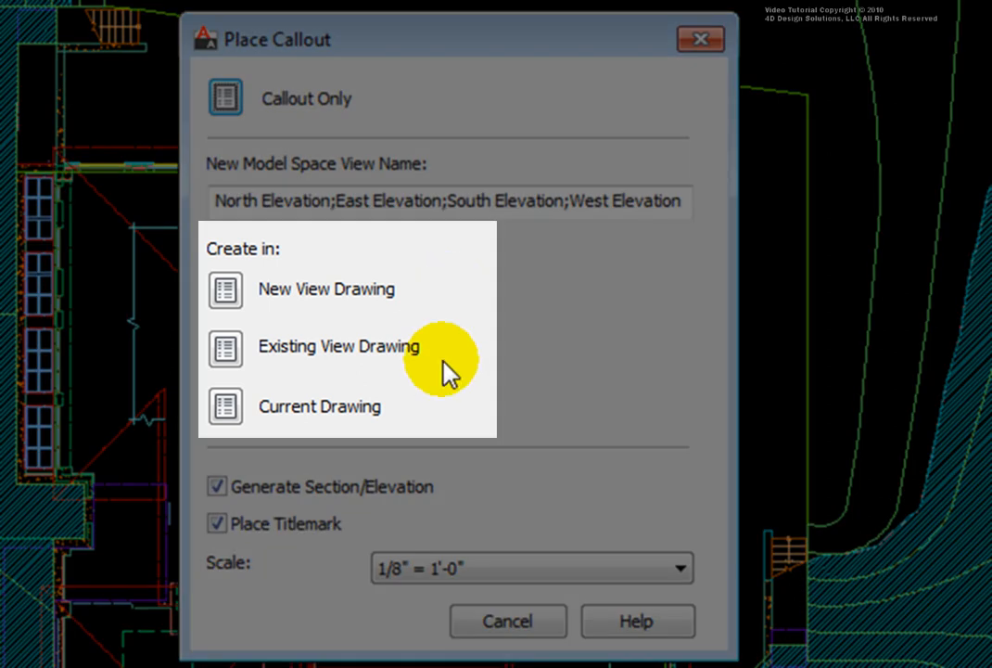
mouse_move(436, 430)
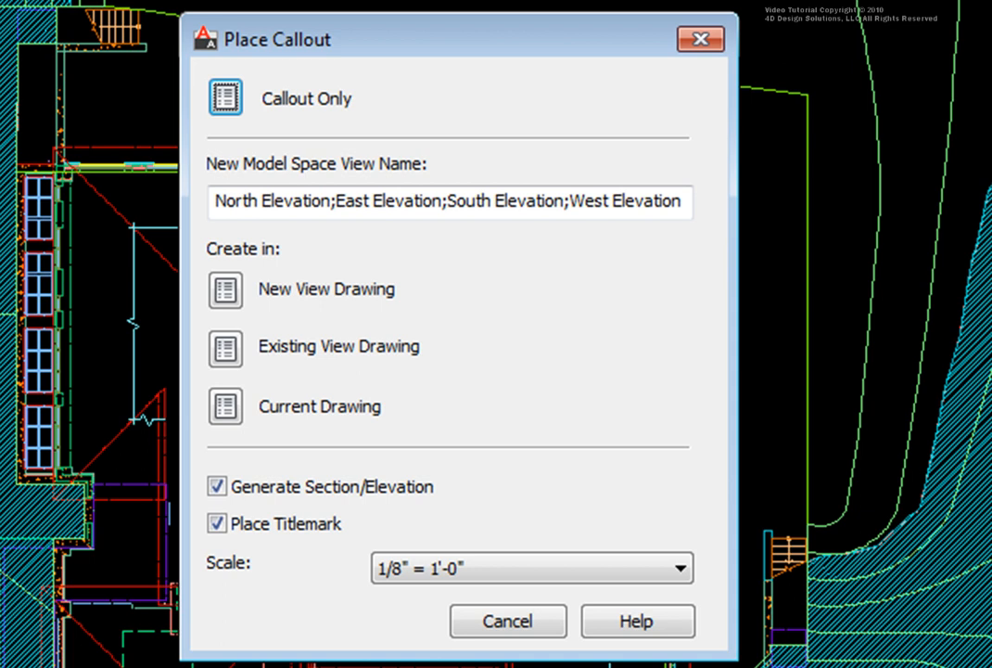
mouse_move(418, 508)
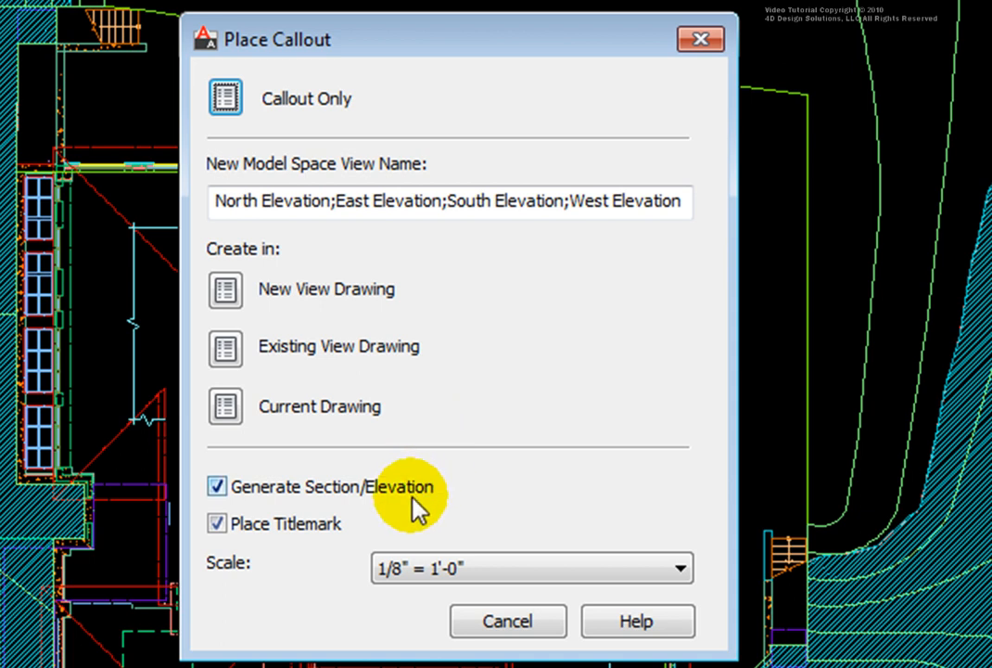
mouse_move(308, 541)
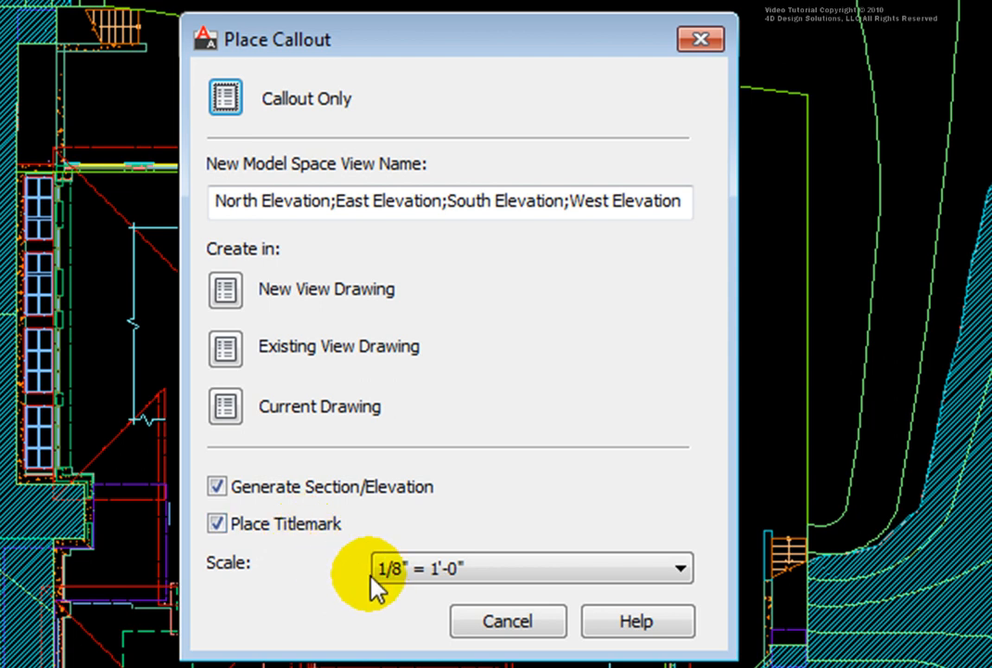
mouse_move(380, 584)
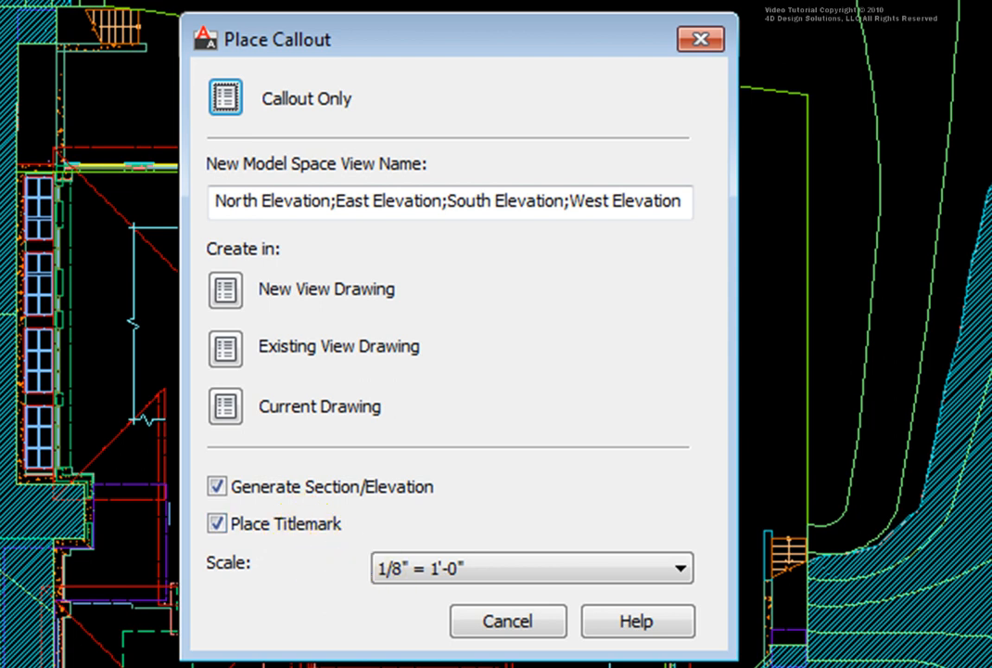
mouse_move(565, 301)
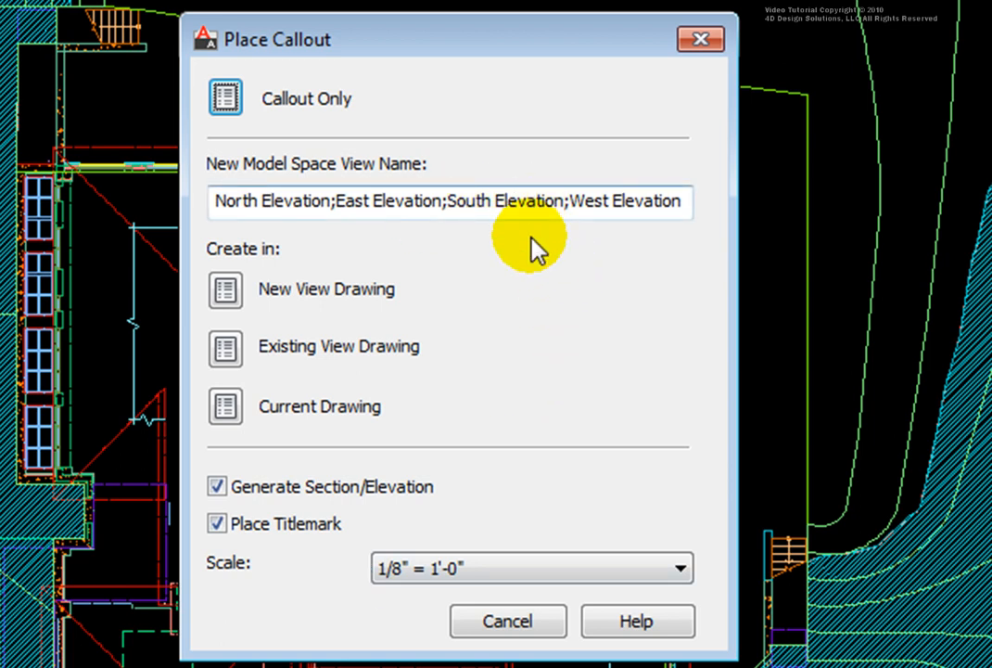
mouse_move(278, 274)
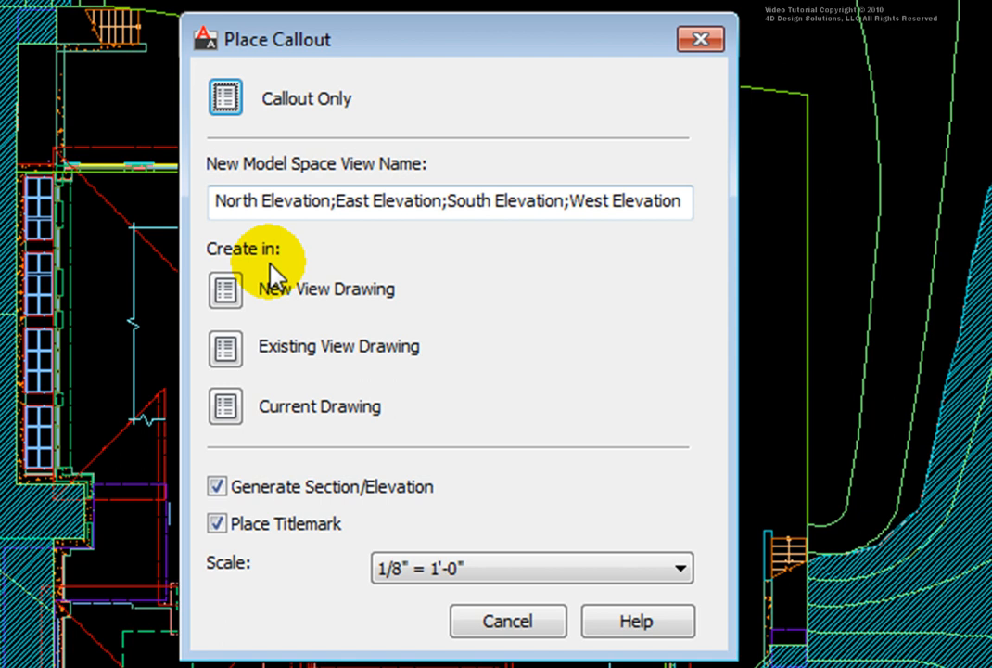
Choose to generate the four elevations into a new view drawing from the callout dialog
left_click(224, 289)
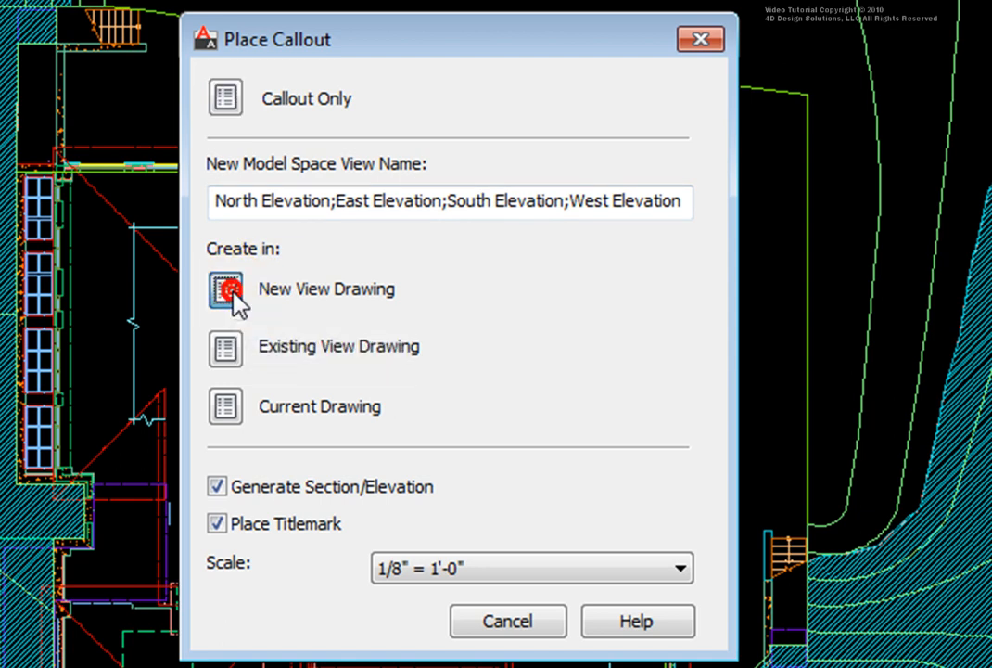
Name the view drawing 'Building Elevations' under Views\Section-Elevation and continue to levels
left_click(225, 289)
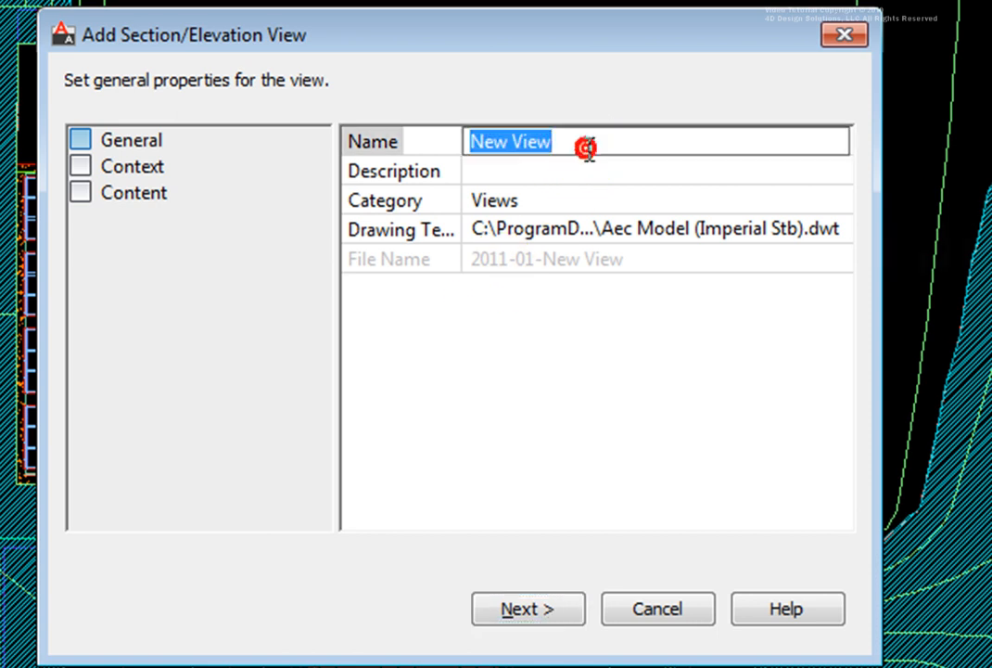
type("Building Elevations")
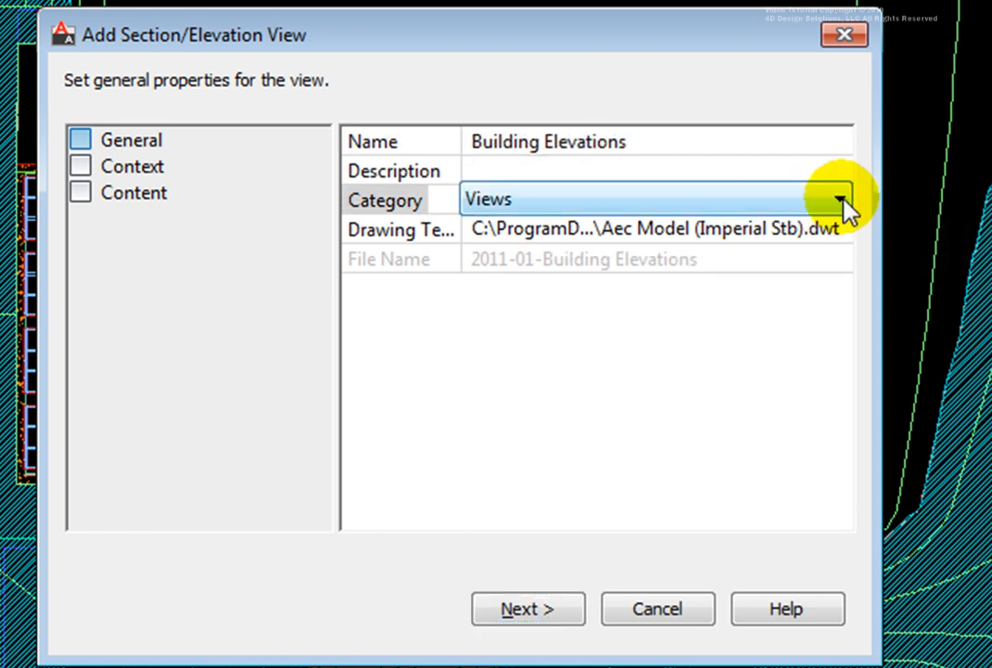
left_click(838, 198)
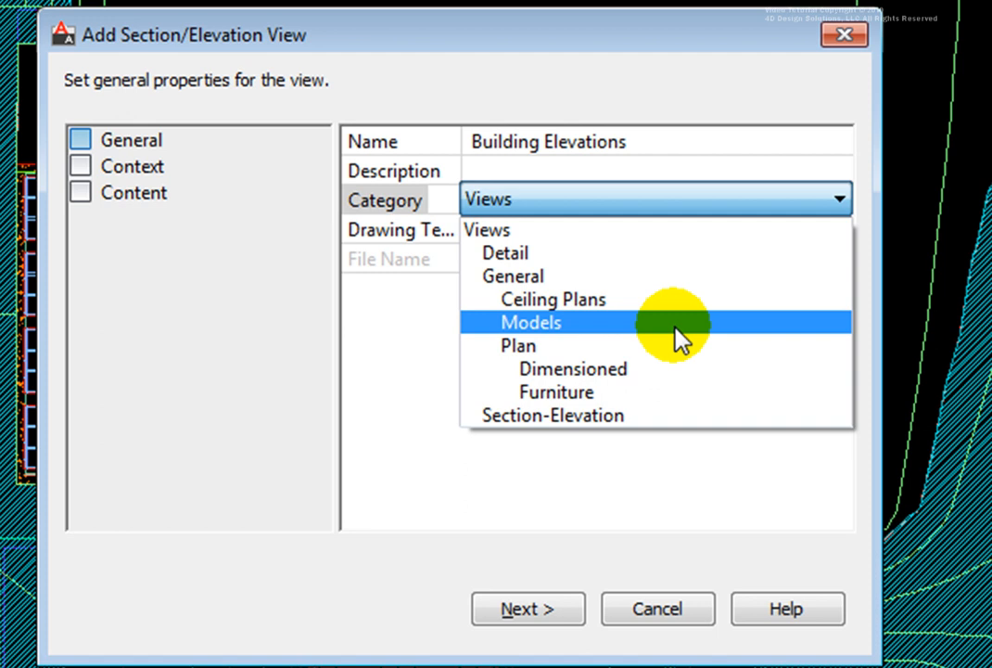
left_click(552, 416)
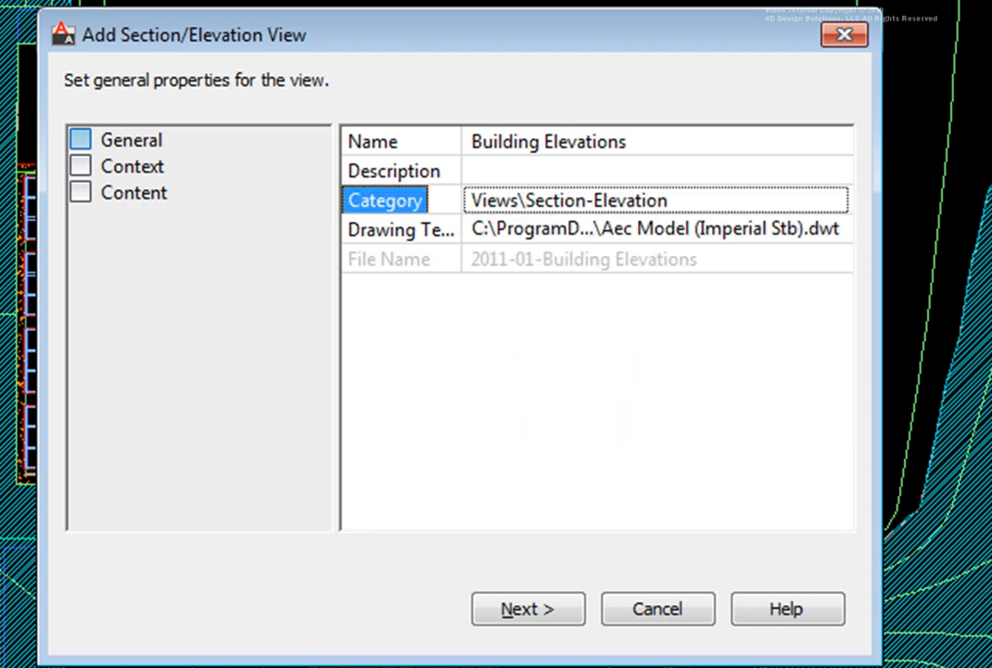
left_click(526, 609)
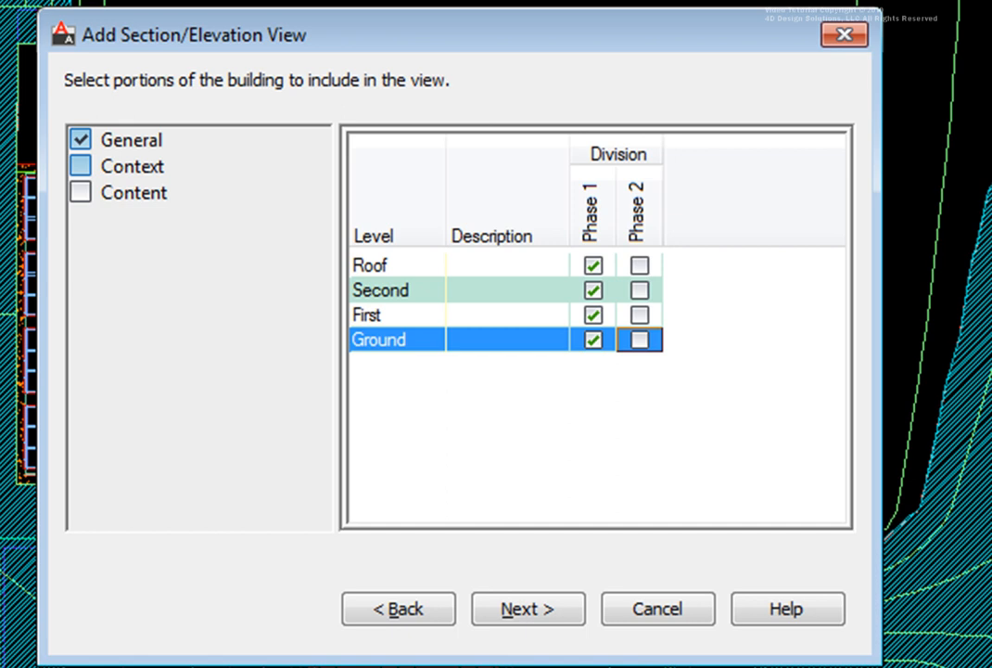
Keep all four levels and default content, then finish creating the elevation view
left_click(527, 609)
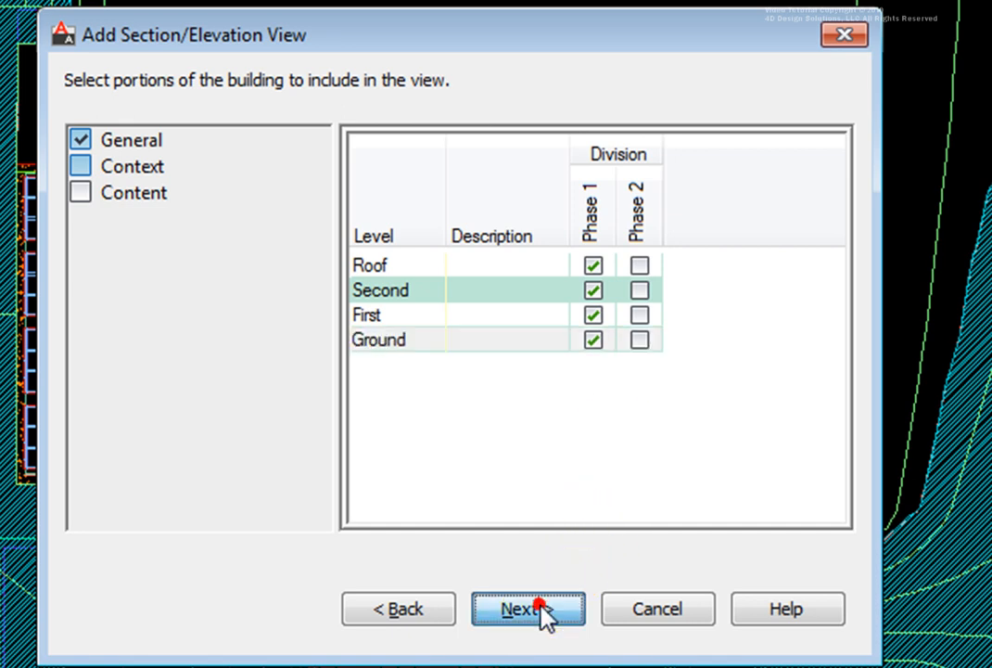
left_click(527, 609)
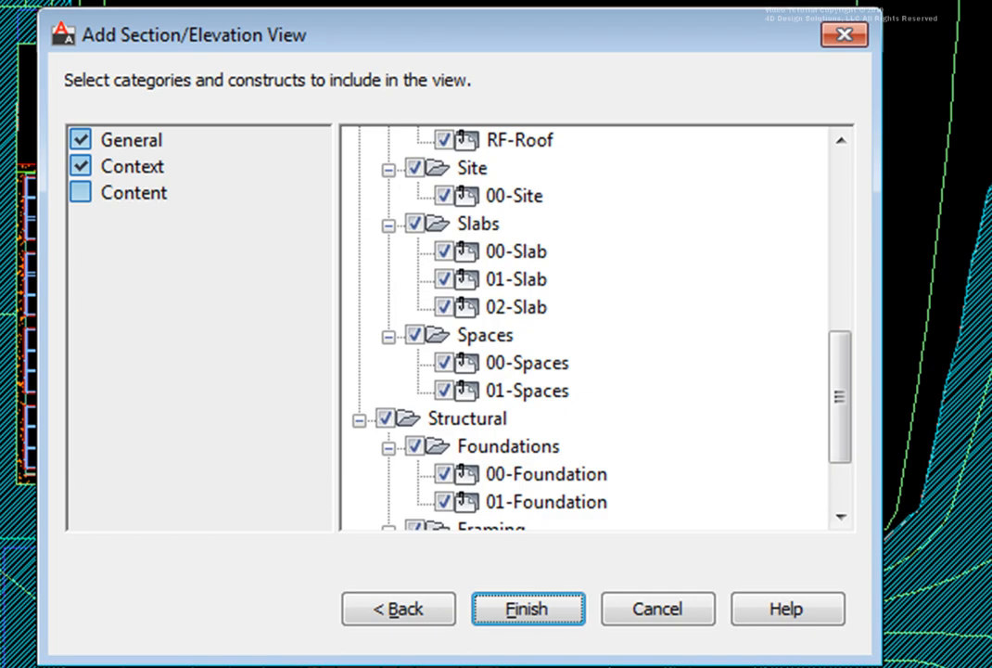
scroll("down", 3)
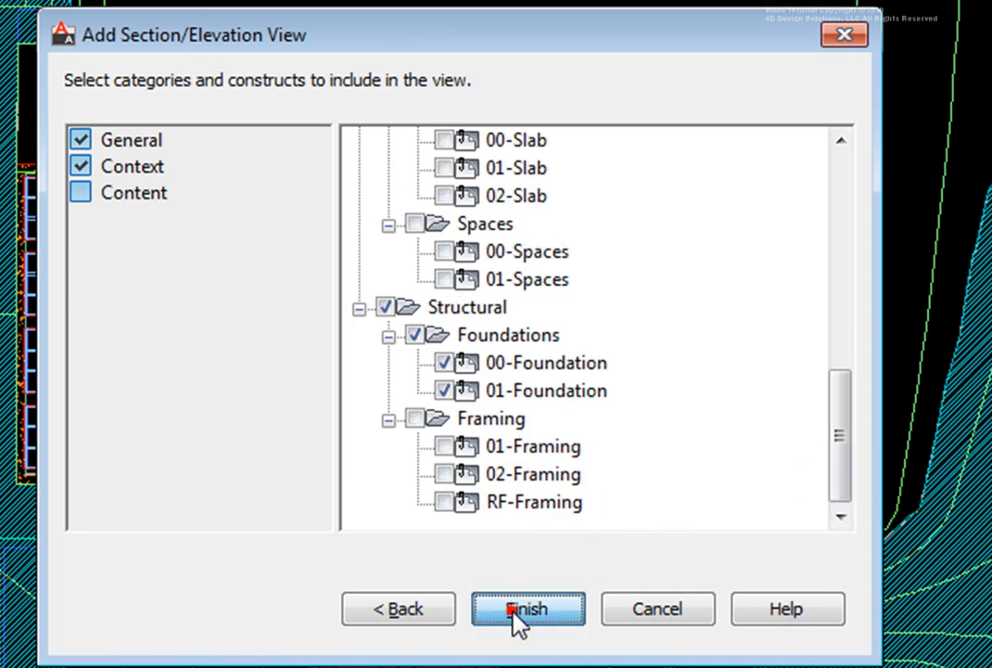
left_click(526, 609)
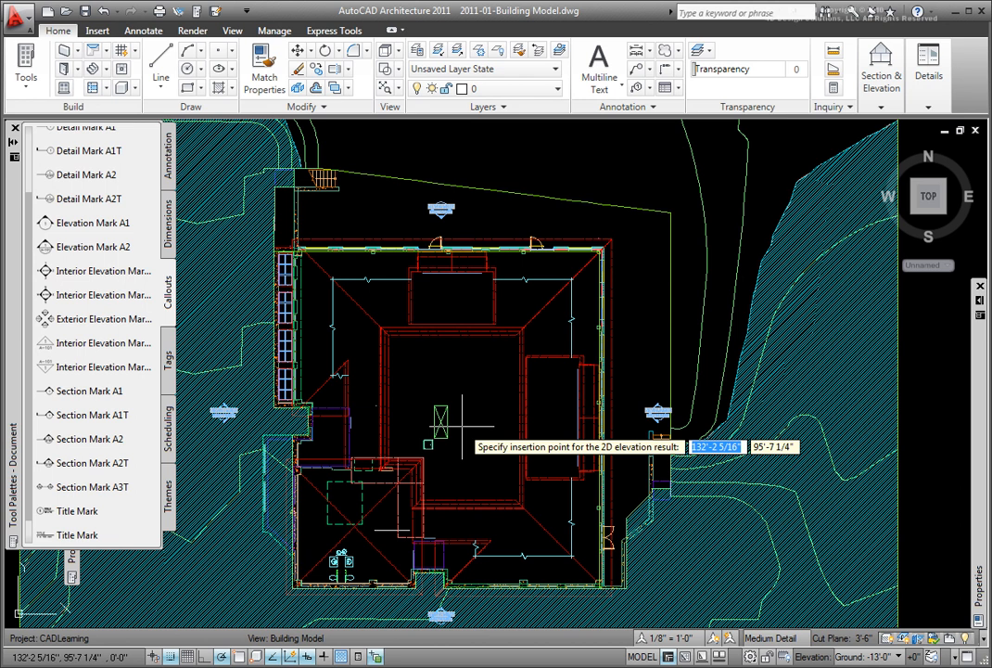
mouse_move(444, 416)
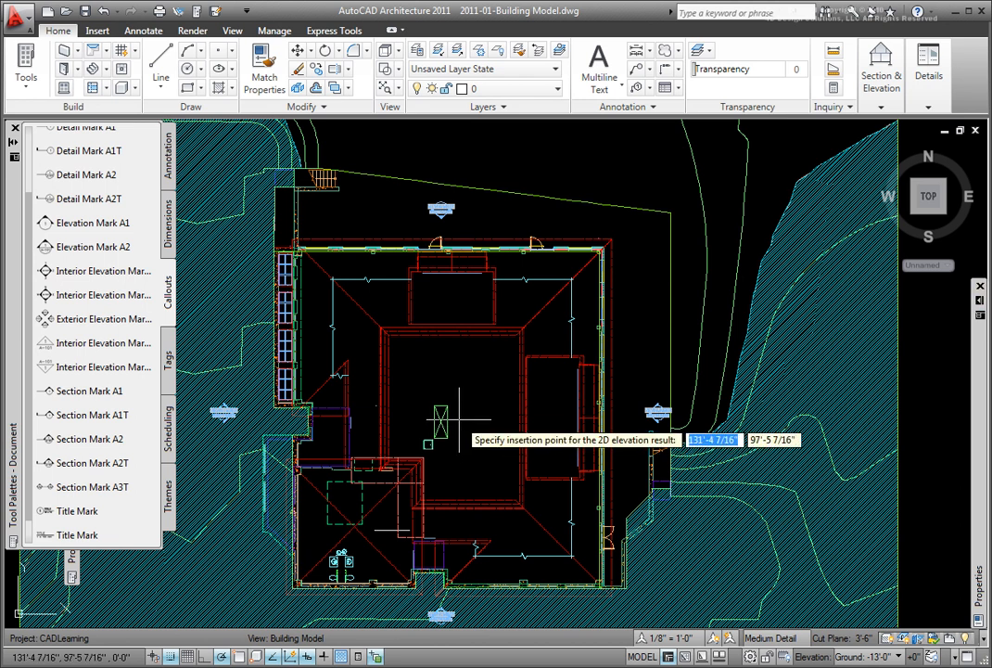
mouse_move(460, 412)
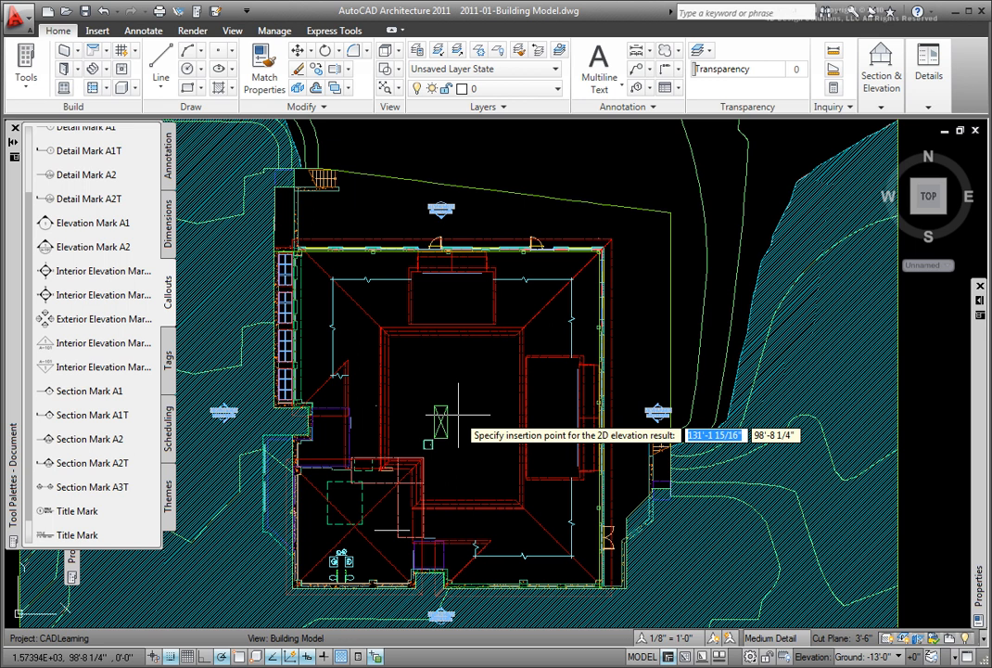
mouse_move(455, 380)
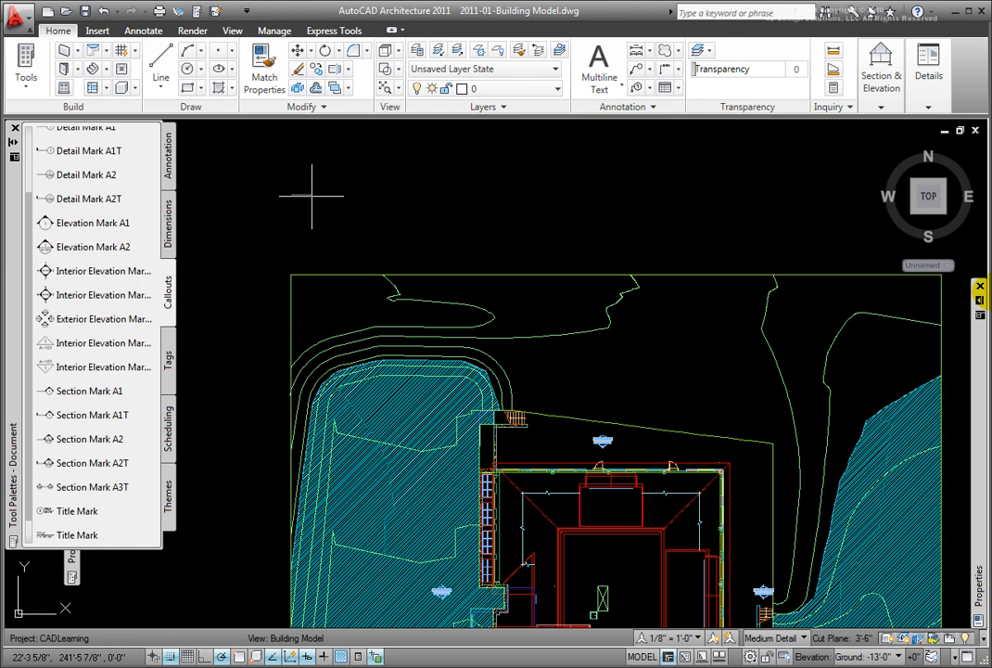
mouse_move(367, 195)
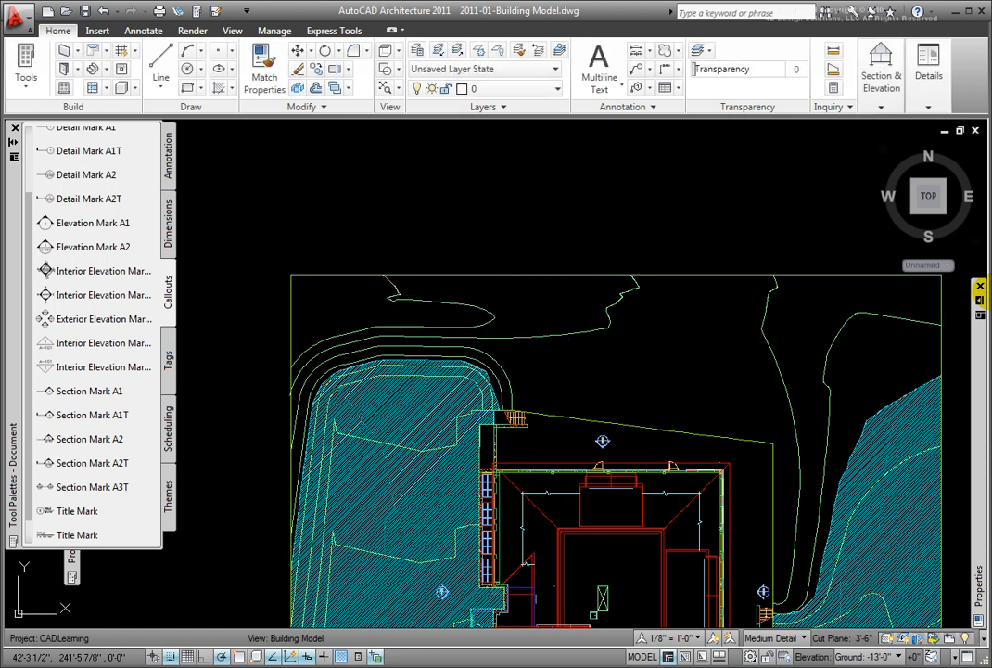
mouse_move(428, 291)
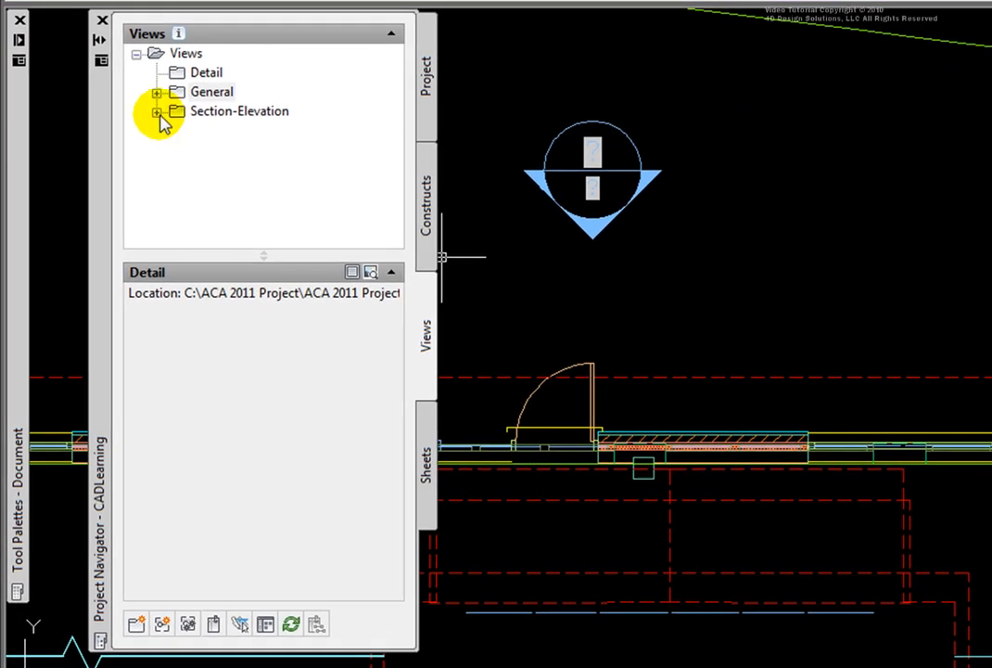
Expand Building Elevations in Project Navigator, select its elevation views and open the drawing
left_click(156, 111)
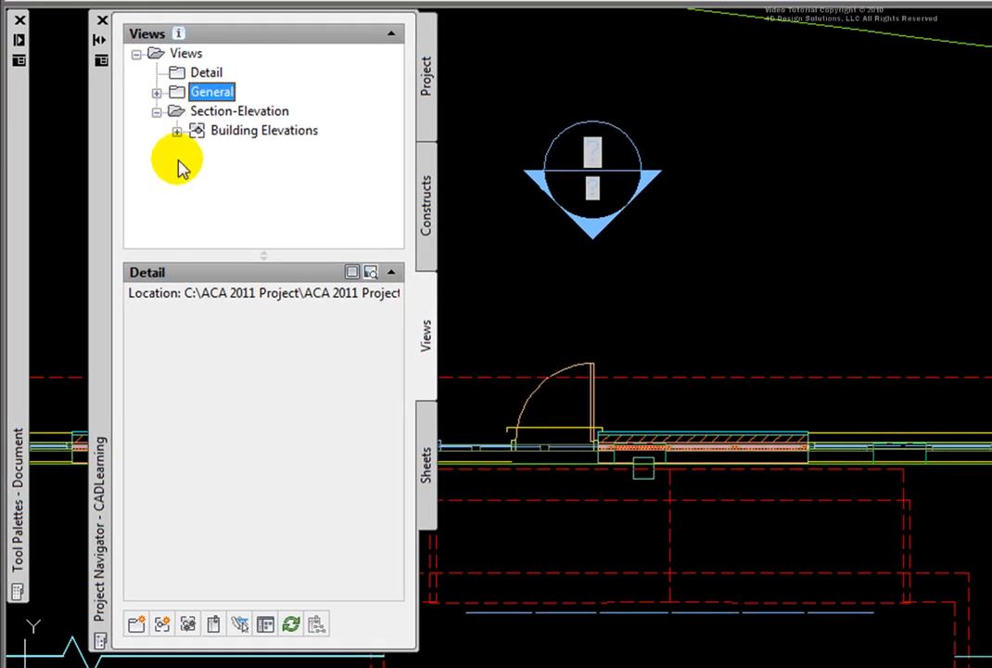
mouse_move(178, 137)
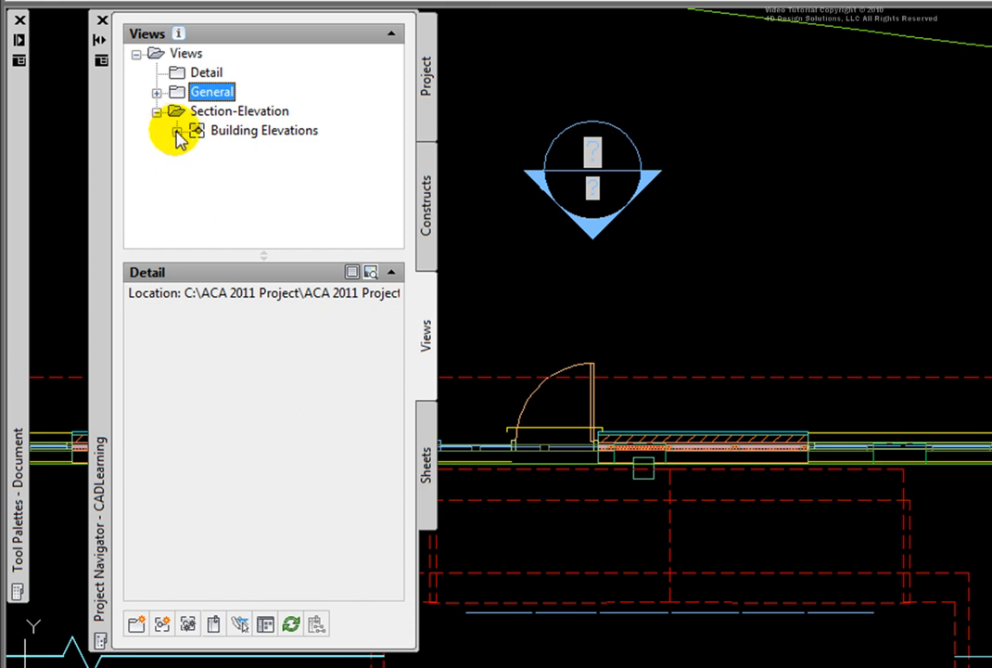
left_click(197, 130)
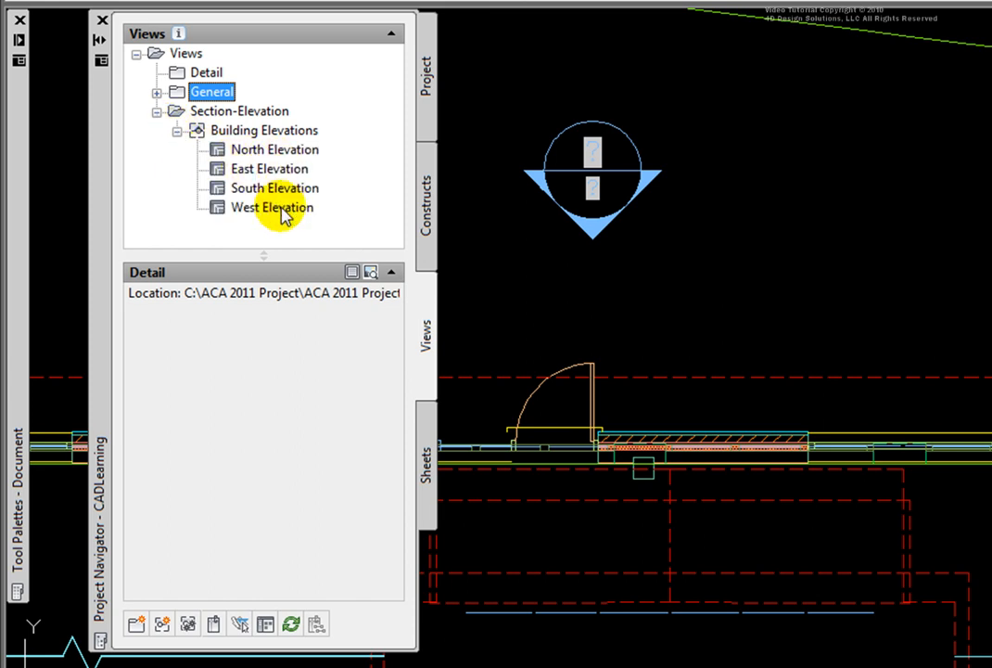
mouse_move(371, 270)
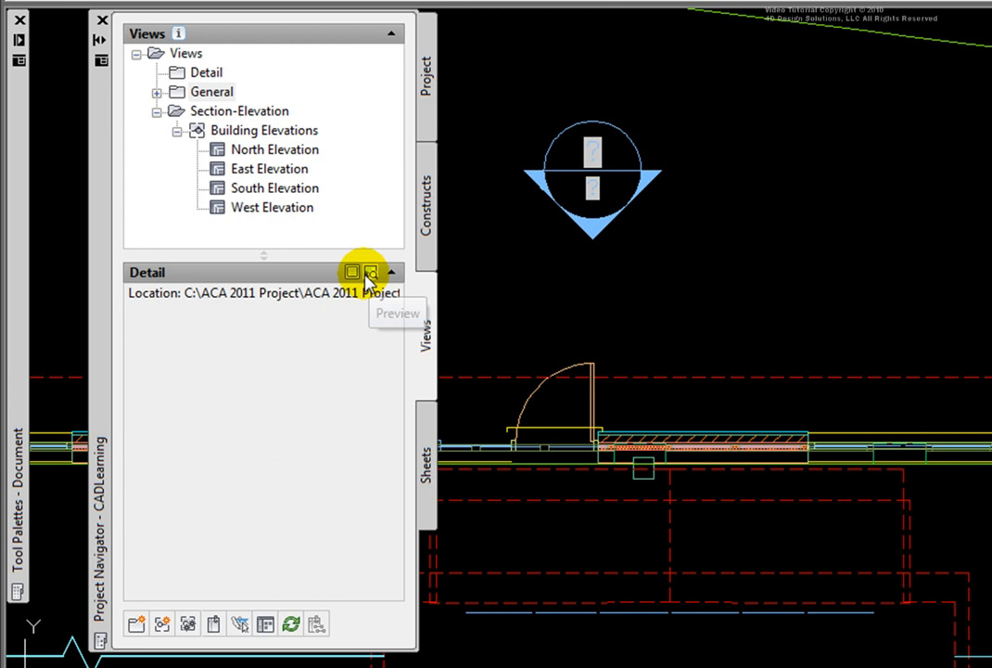
mouse_move(353, 271)
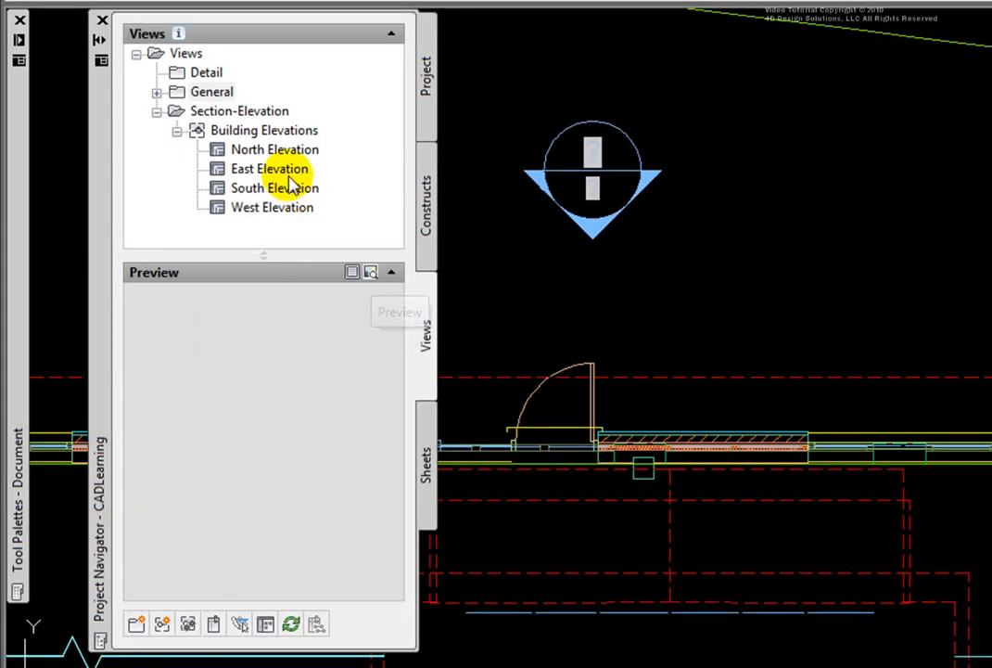
left_click(271, 167)
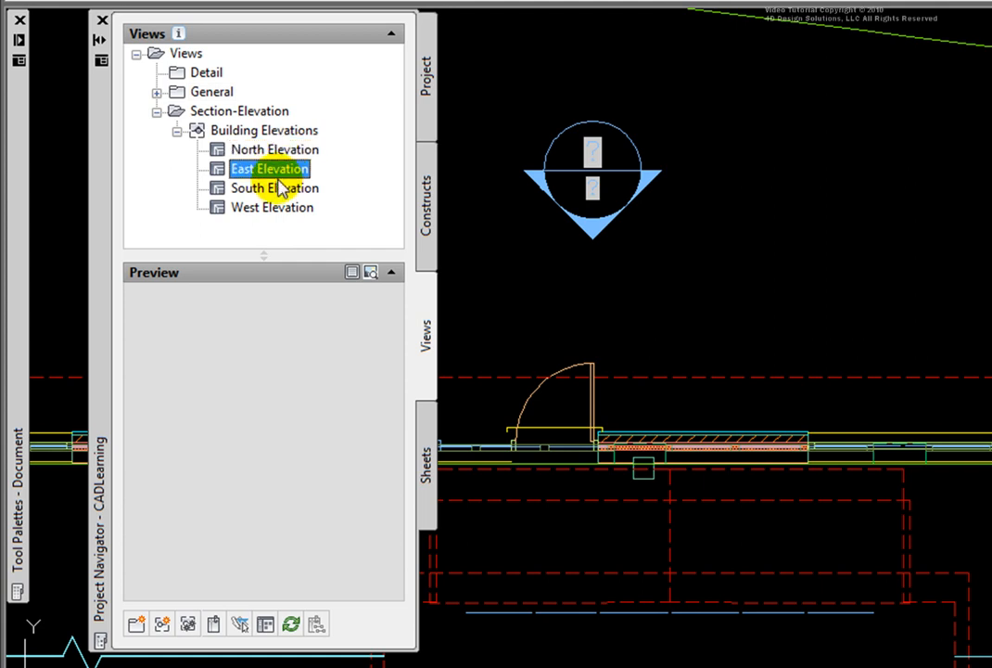
left_click(275, 188)
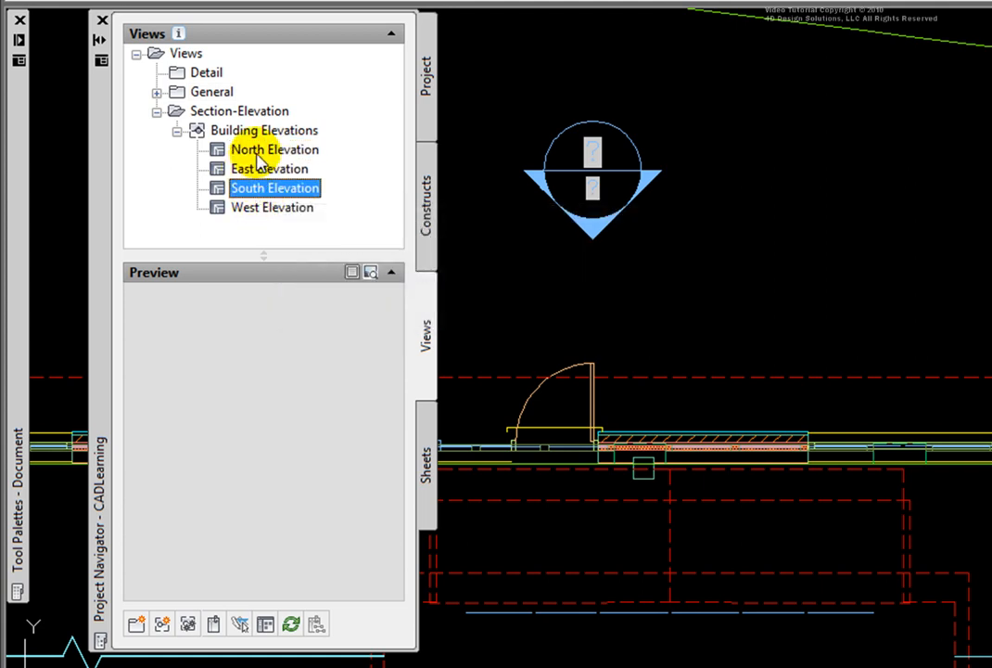
mouse_move(254, 207)
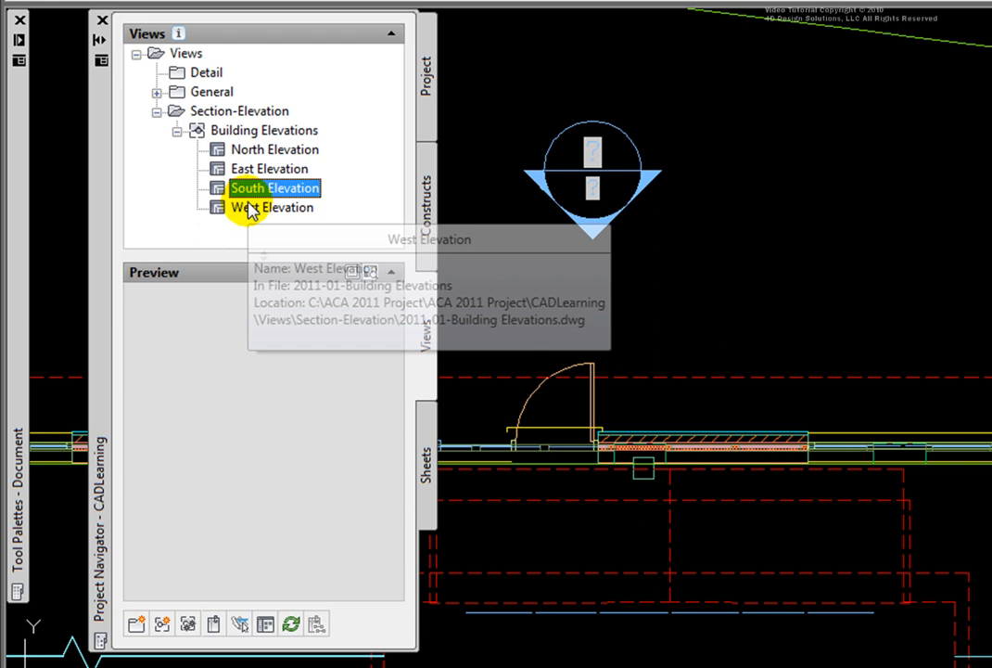
left_click(275, 207)
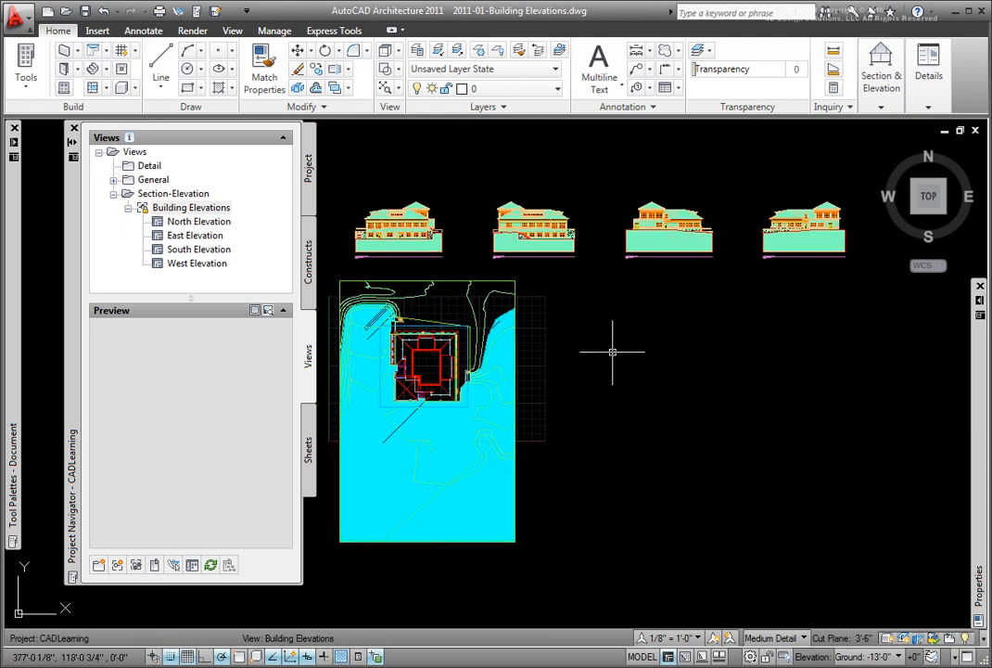
mouse_move(612, 352)
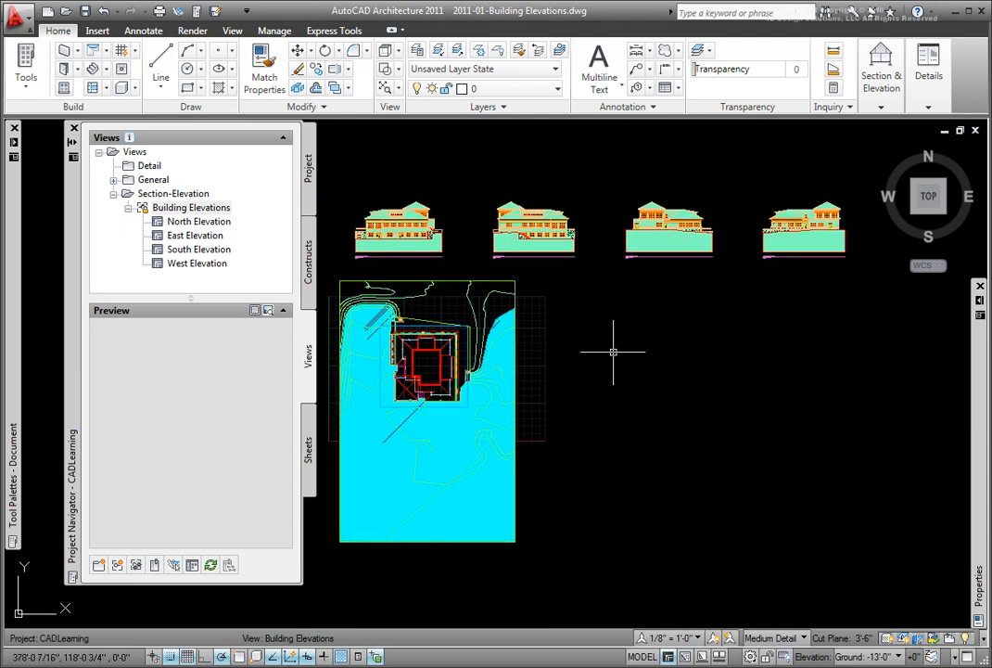